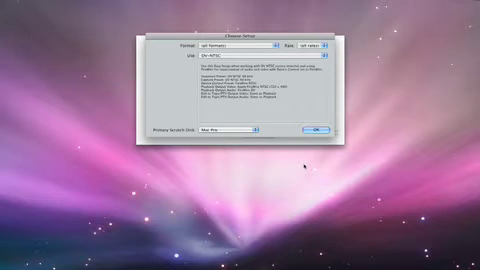
# Select the HD AJA IoExpress 1080i 29.97 Apple ProRes 422 (HQ) Easy Setup and confirm
pyautogui.click(230, 46)
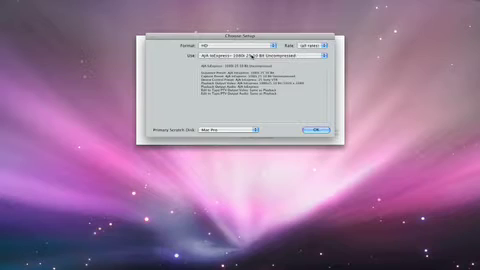
pyautogui.click(248, 60)
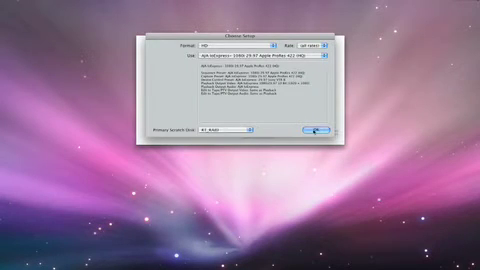
pyautogui.click(351, 132)
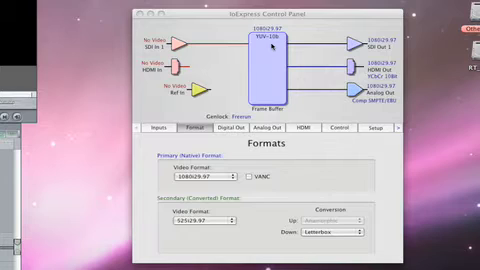
# Set the Io Express primary video format to 1080i29.97 on the Format tab
pyautogui.click(200, 177)
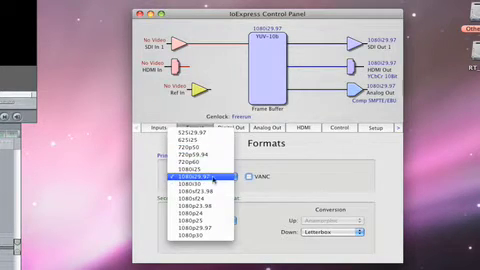
pyautogui.click(200, 184)
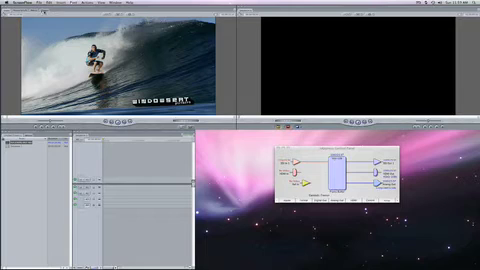
# Show the Final Cut Pro application menu with preferences and settings
pyautogui.click(20, 8)
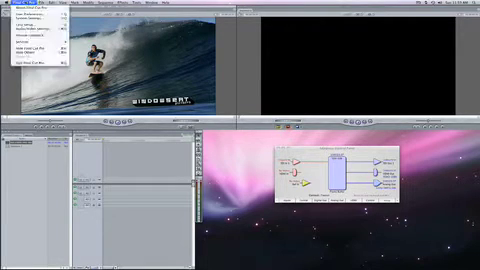